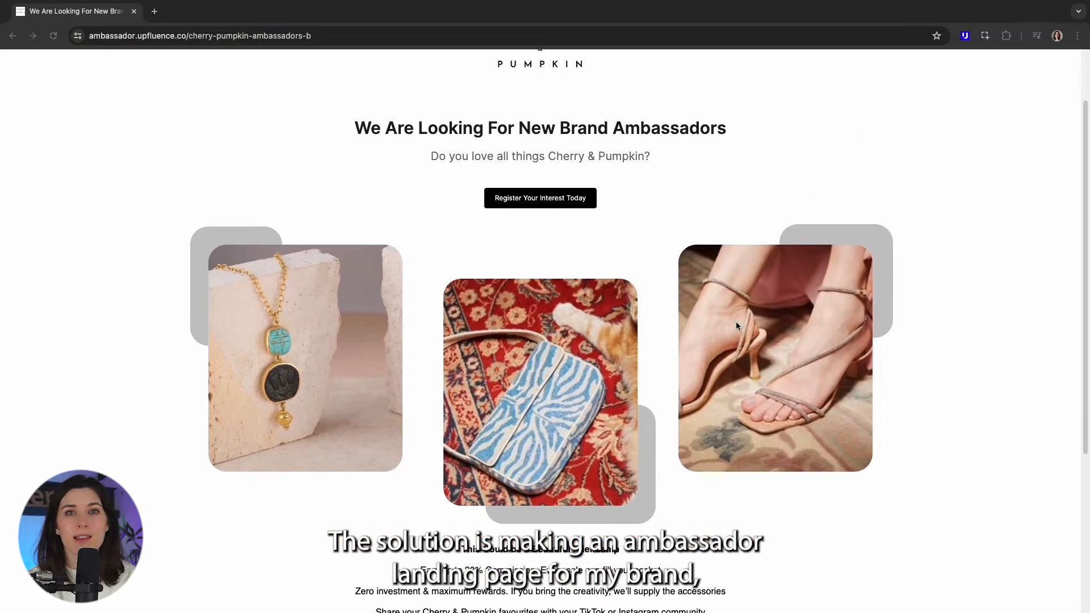
Step: Fill the Join program form with the email selena@ on the ambassador landing page
{"action": "scroll", "scroll_direction": "down", "scroll_amount": 3}
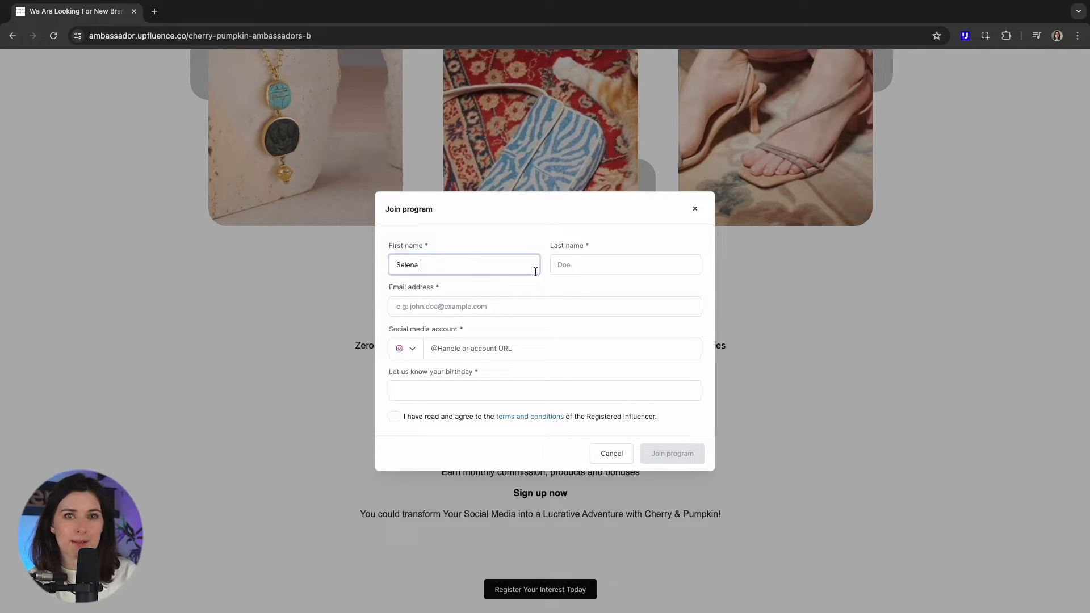
{"action": "type", "text": "selena@"}
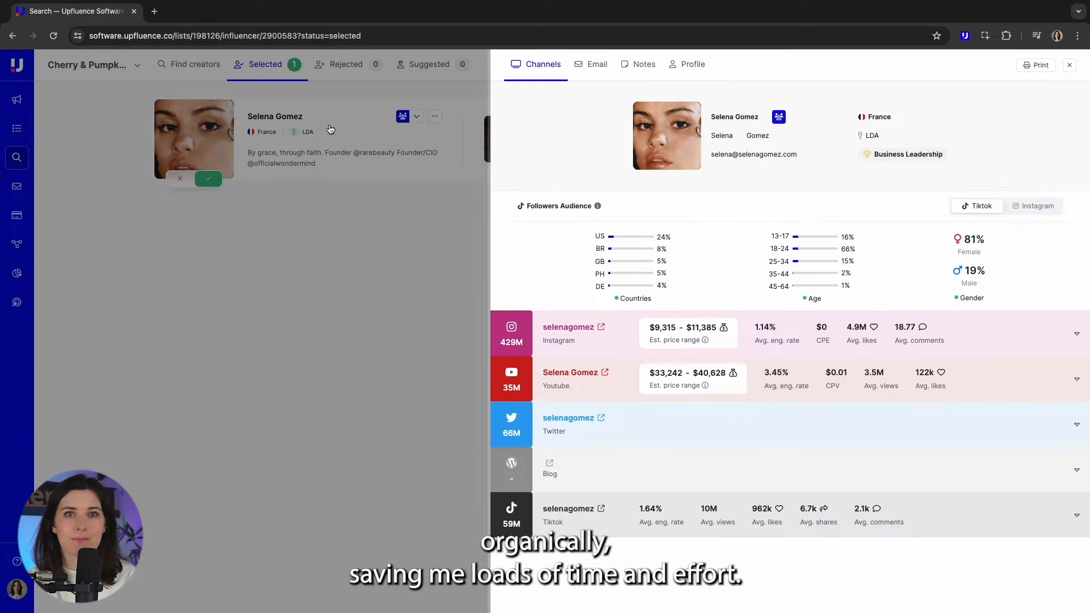
Step: Expand the creator's Instagram row, browse their posts, then go to Live Capture
{"action": "left_click", "coordinate": [1076, 334]}
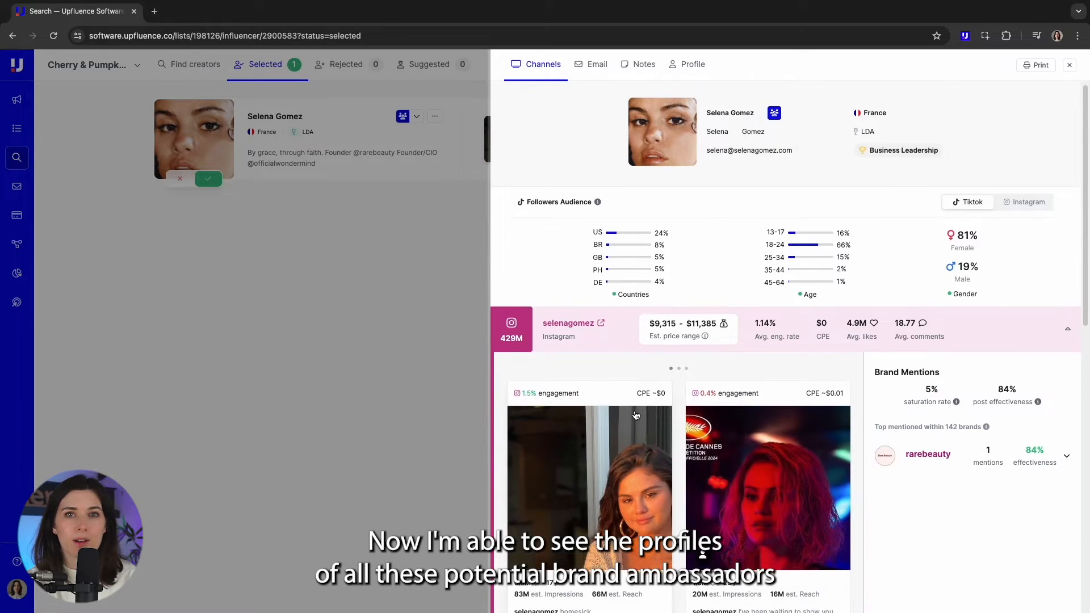
{"action": "scroll", "scroll_direction": "down", "scroll_amount": 3}
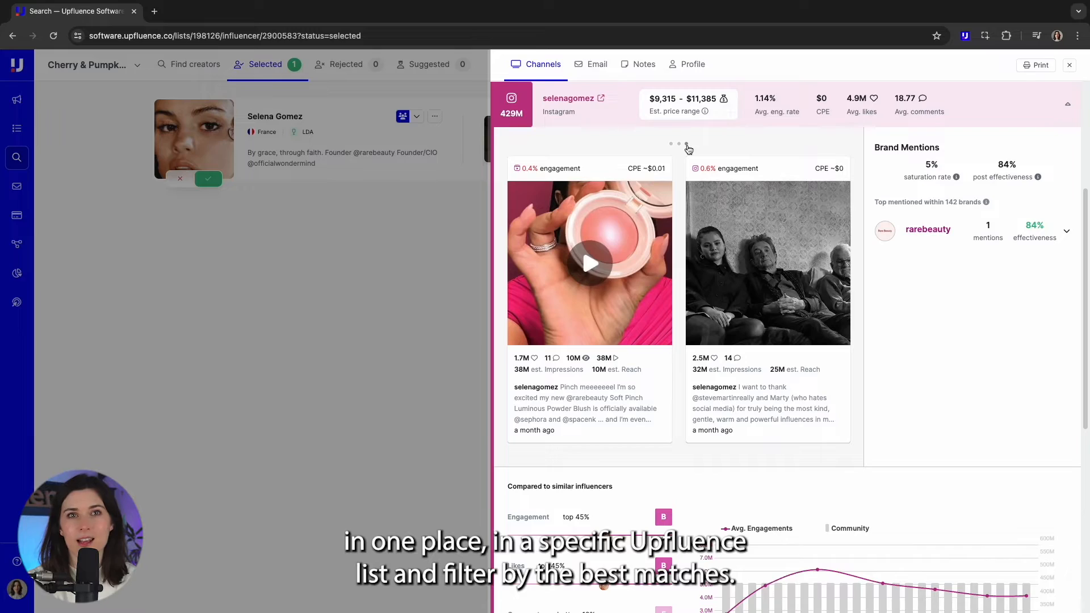
{"action": "left_click", "coordinate": [17, 302]}
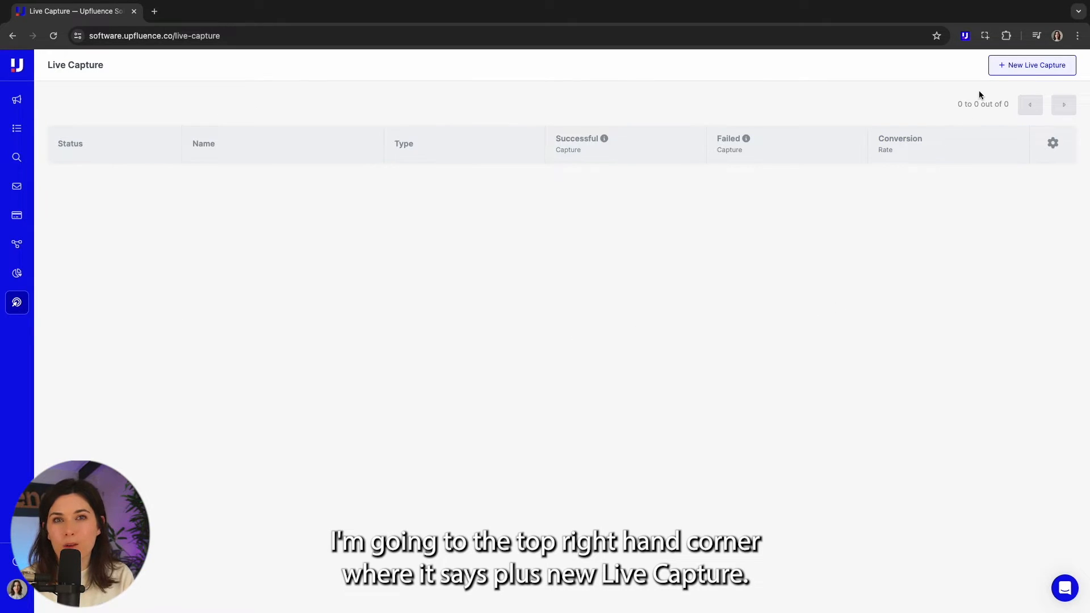
Step: Create a new Live Capture named 'Cherry & Pumpkin Ambassadors' using the Landing page tool
{"action": "left_click", "coordinate": [1032, 65]}
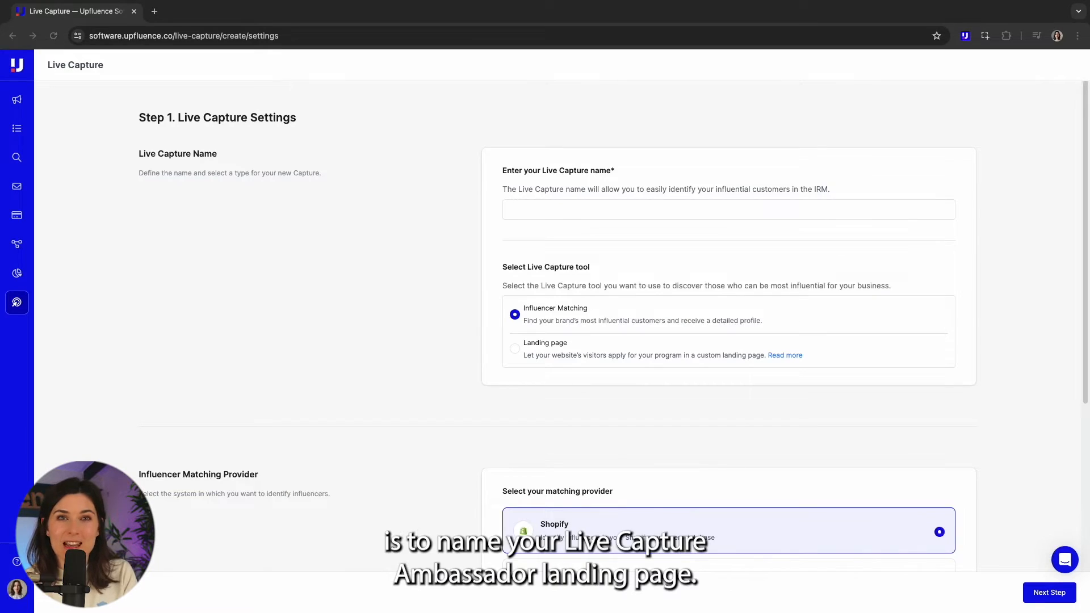
{"action": "left_click", "coordinate": [728, 209]}
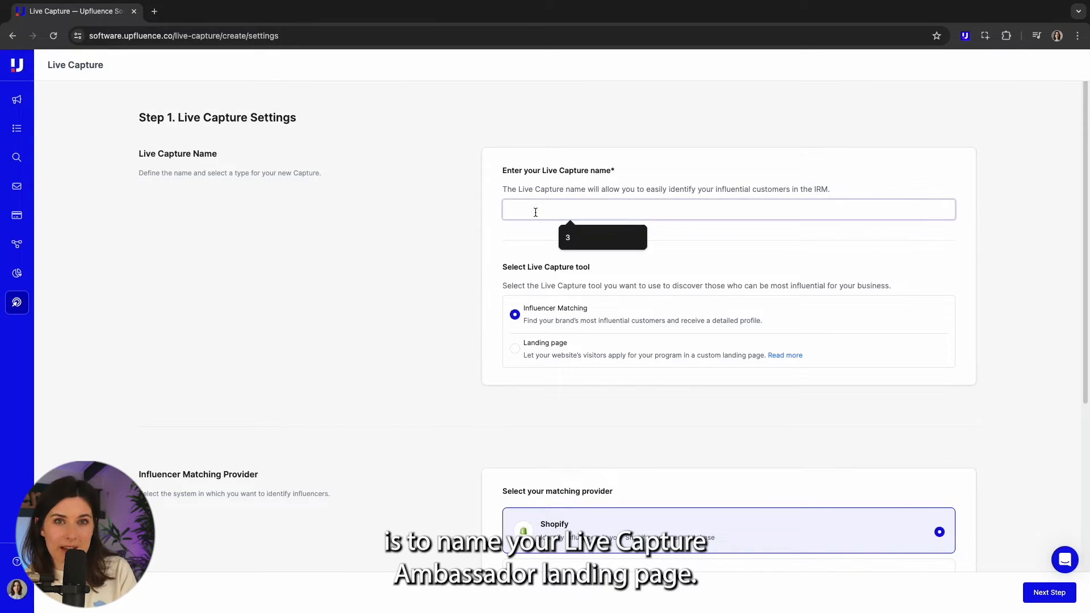
{"action": "type", "text": "Cherry & Pumpkin Ambassadors"}
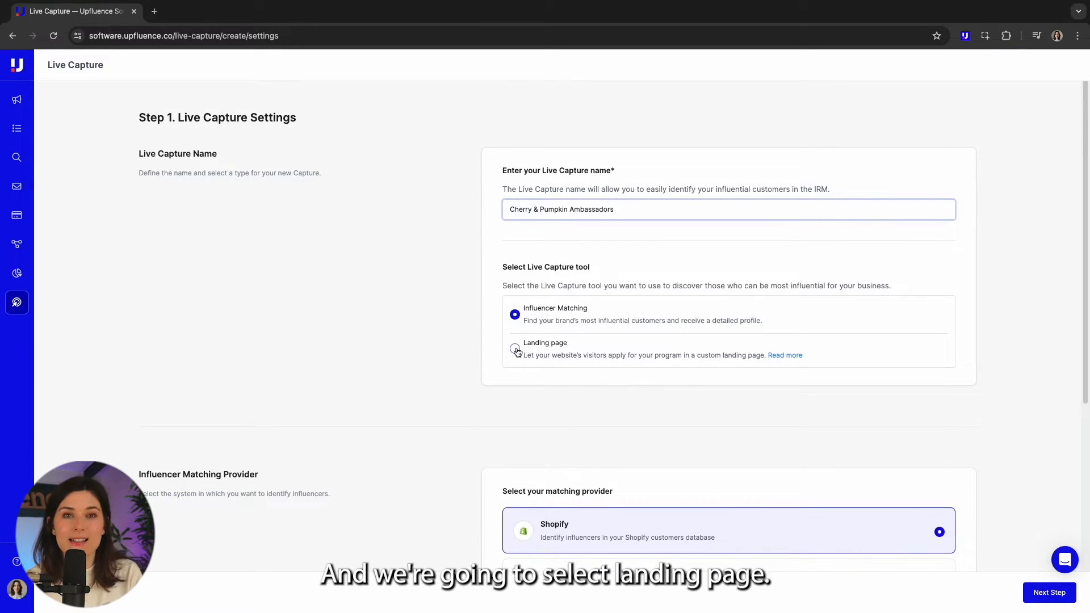
{"action": "left_click", "coordinate": [518, 349]}
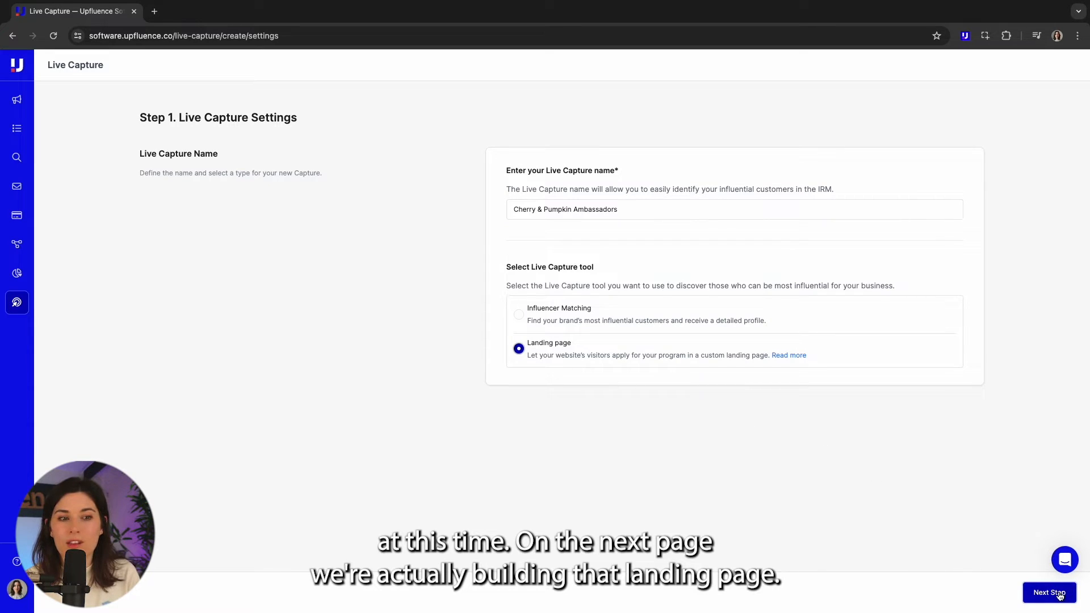
{"action": "left_click", "coordinate": [1049, 593]}
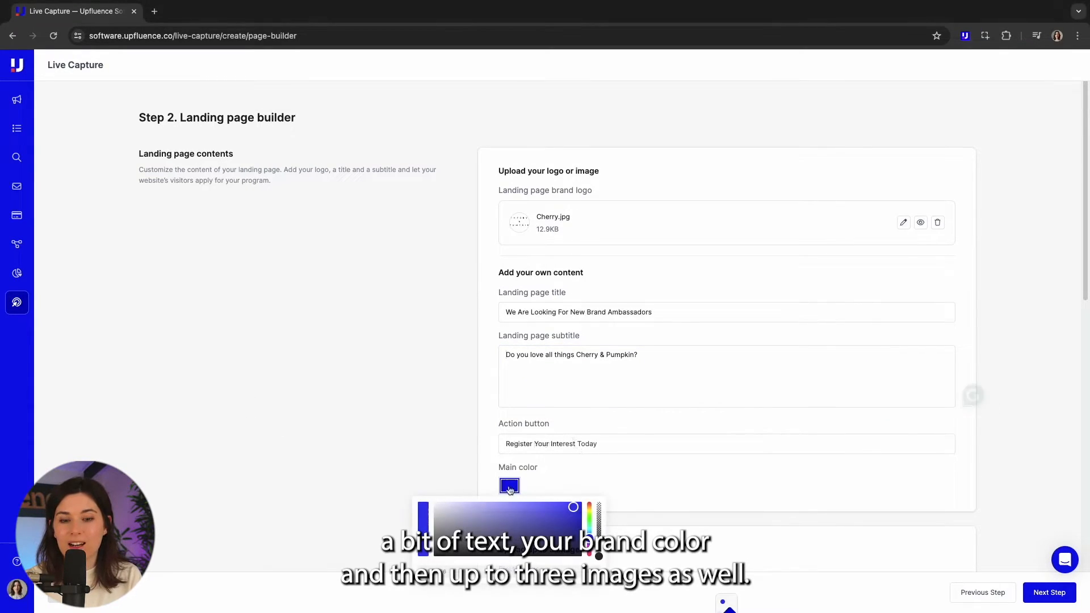
Step: Enable Send to Upfluence list and create a new 'Cherry & Pumpkin Ambassadors' list for sign-ups
{"action": "scroll", "scroll_direction": "down", "scroll_amount": 3}
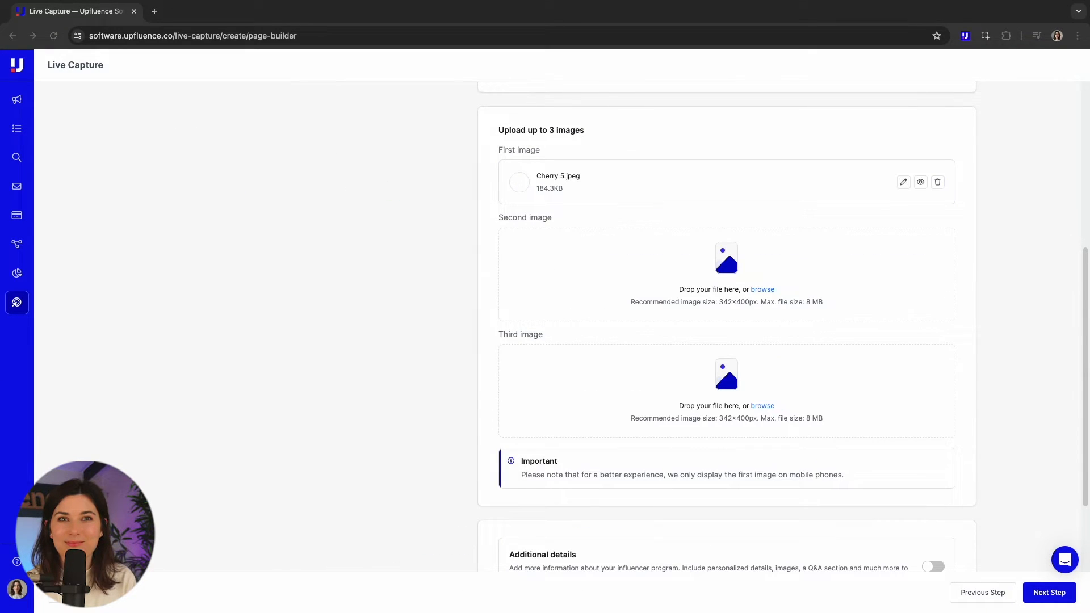
{"action": "scroll", "scroll_direction": "down", "scroll_amount": 3}
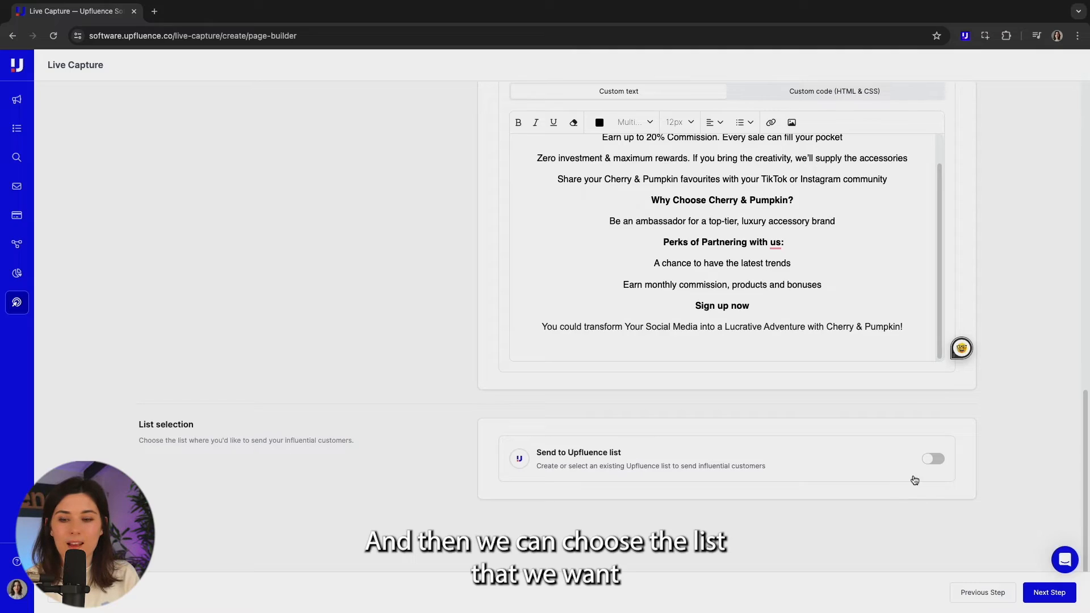
{"action": "left_click", "coordinate": [934, 457]}
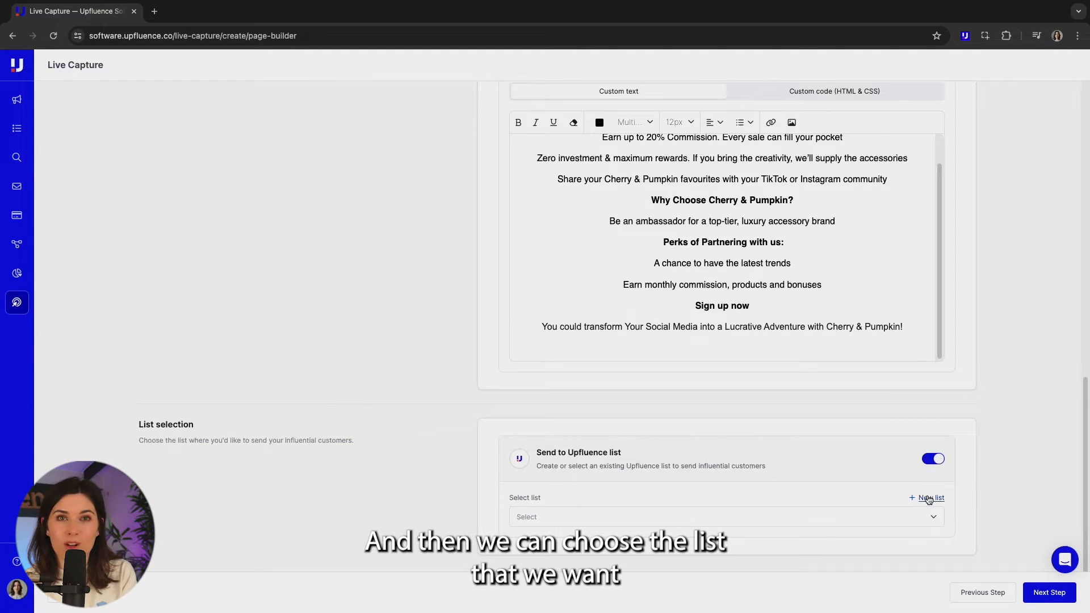
{"action": "left_click", "coordinate": [930, 497]}
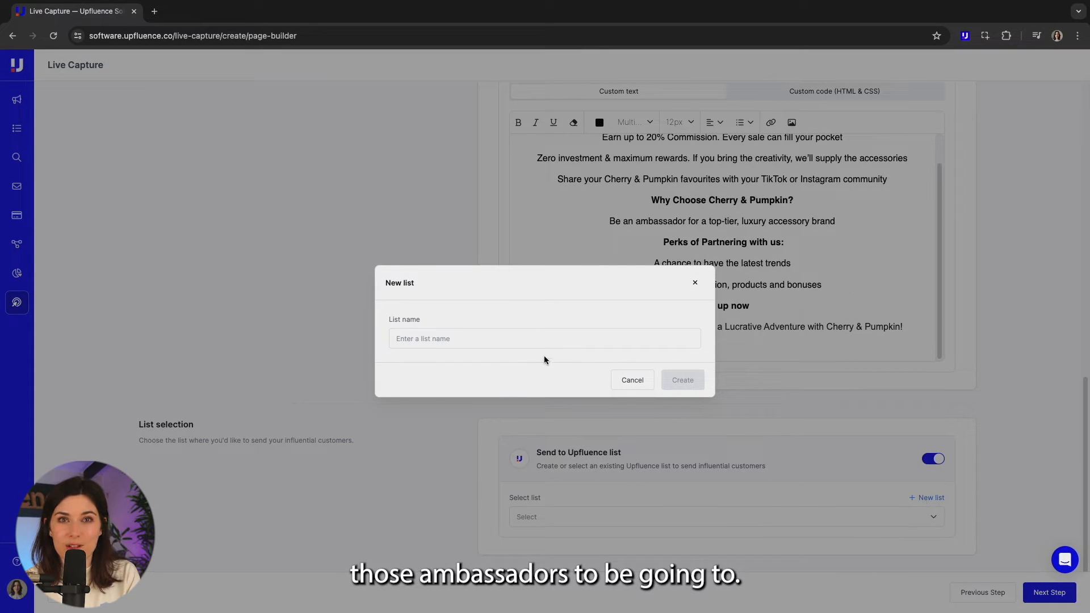
{"action": "type", "text": "Cherry & Pumpkin Ambassadors"}
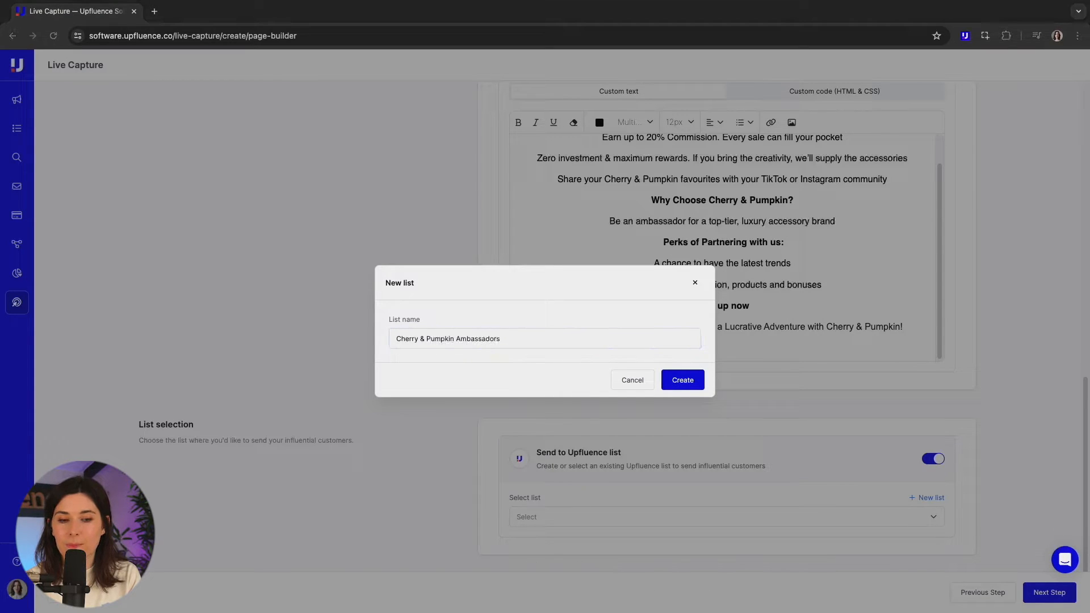
{"action": "left_click", "coordinate": [681, 380]}
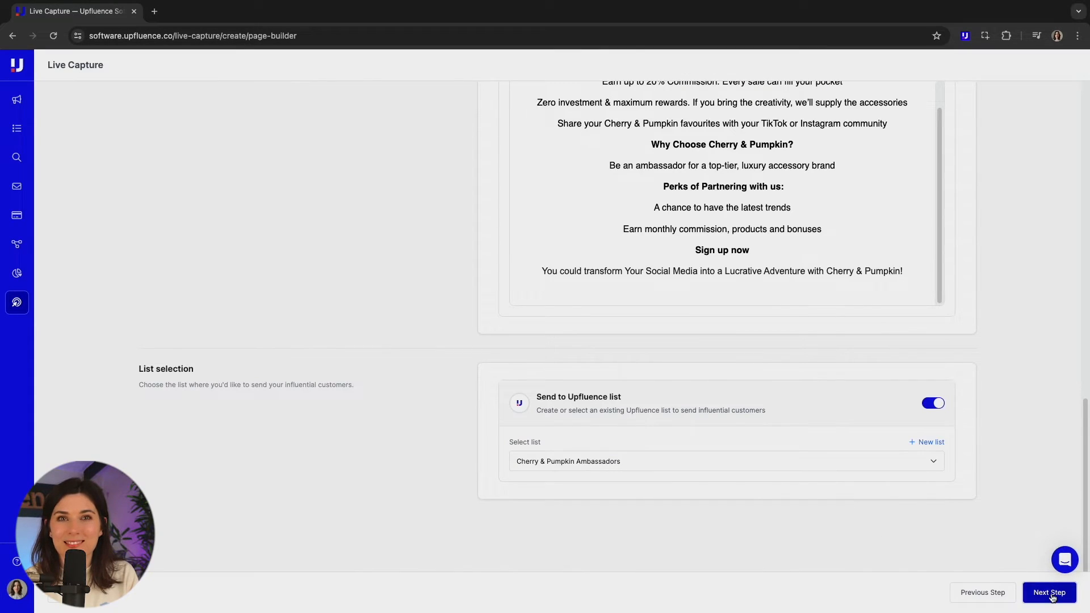
{"action": "left_click", "coordinate": [1048, 592]}
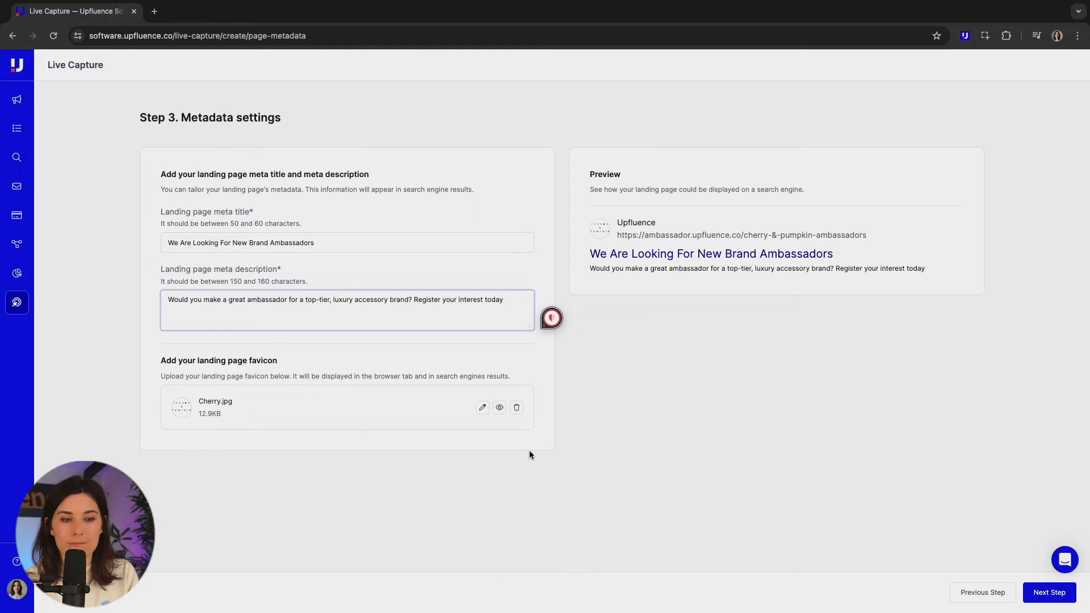
Step: Keep the default meta title, description and favicon and continue to the form step
{"action": "left_click", "coordinate": [1048, 593]}
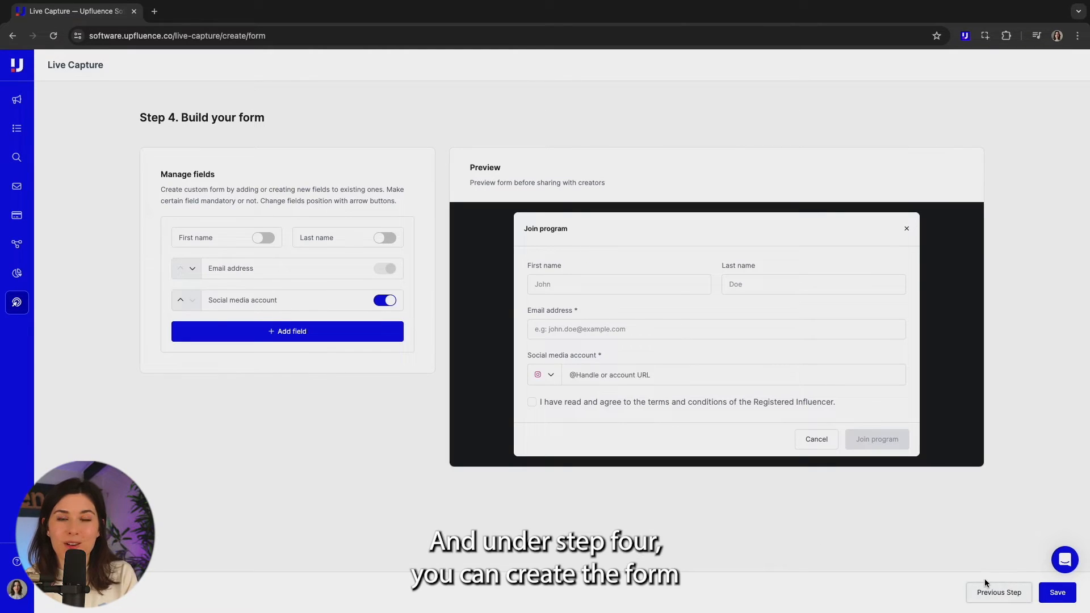
Step: Make First and Last name required and add a required 'Let us know your birthday' field, then publish
{"action": "left_click", "coordinate": [262, 238]}
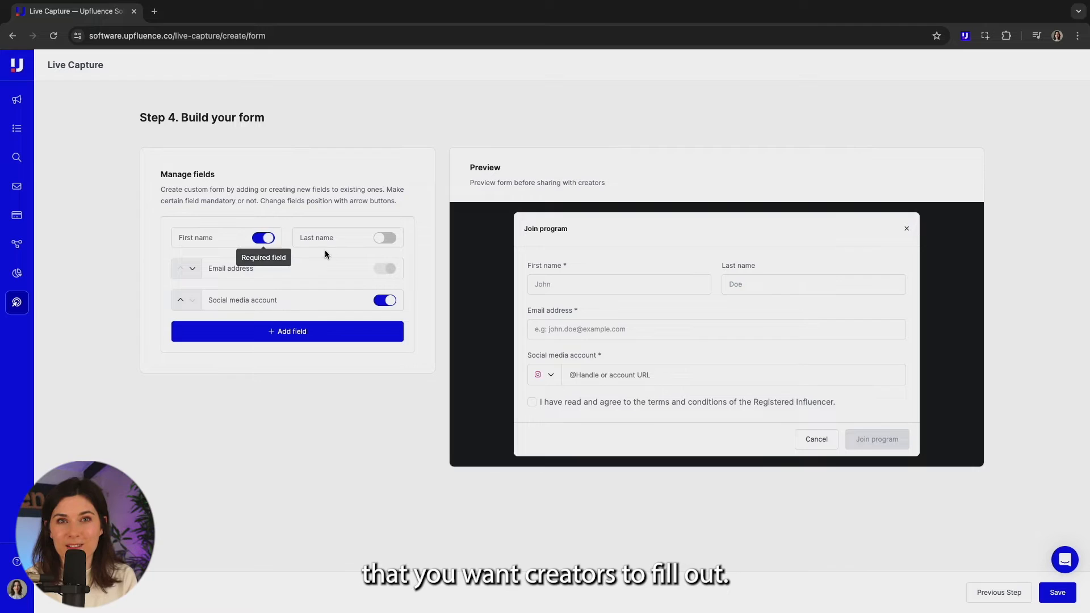
{"action": "left_click", "coordinate": [385, 238]}
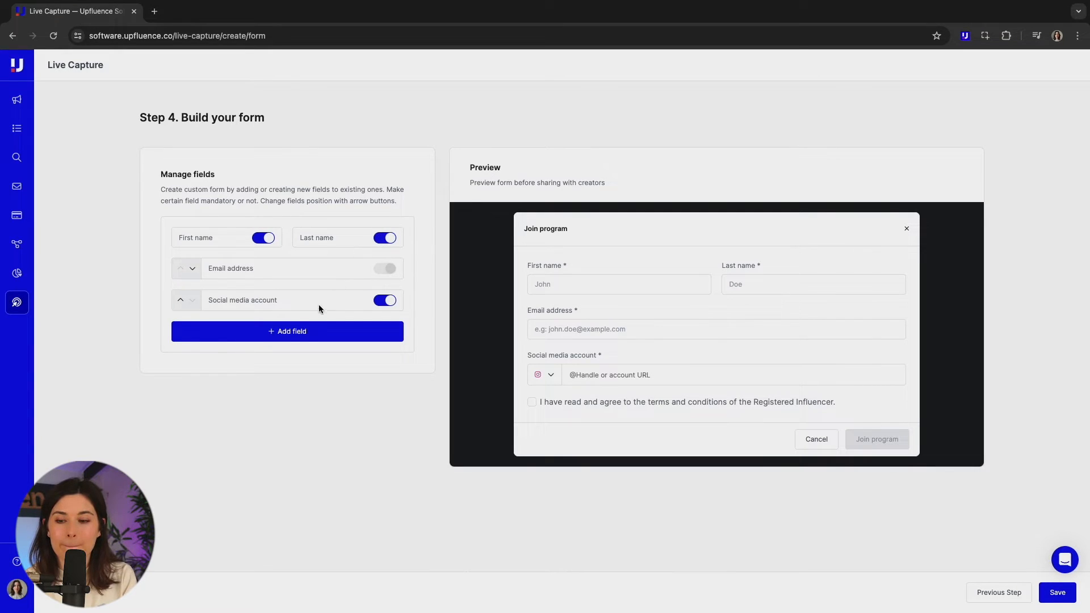
{"action": "left_click", "coordinate": [286, 331]}
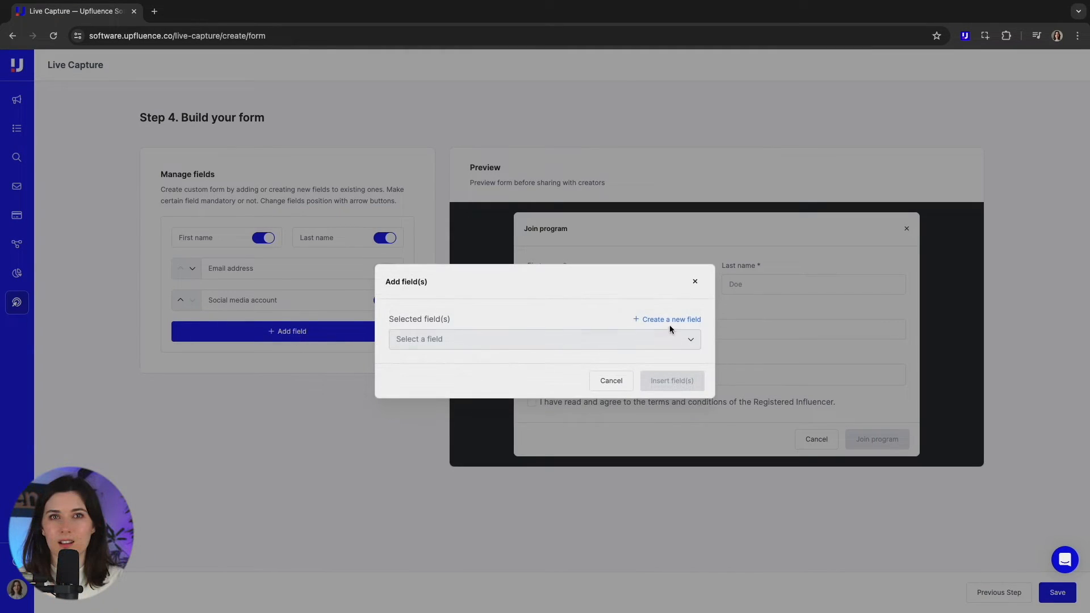
{"action": "type", "text": "L"}
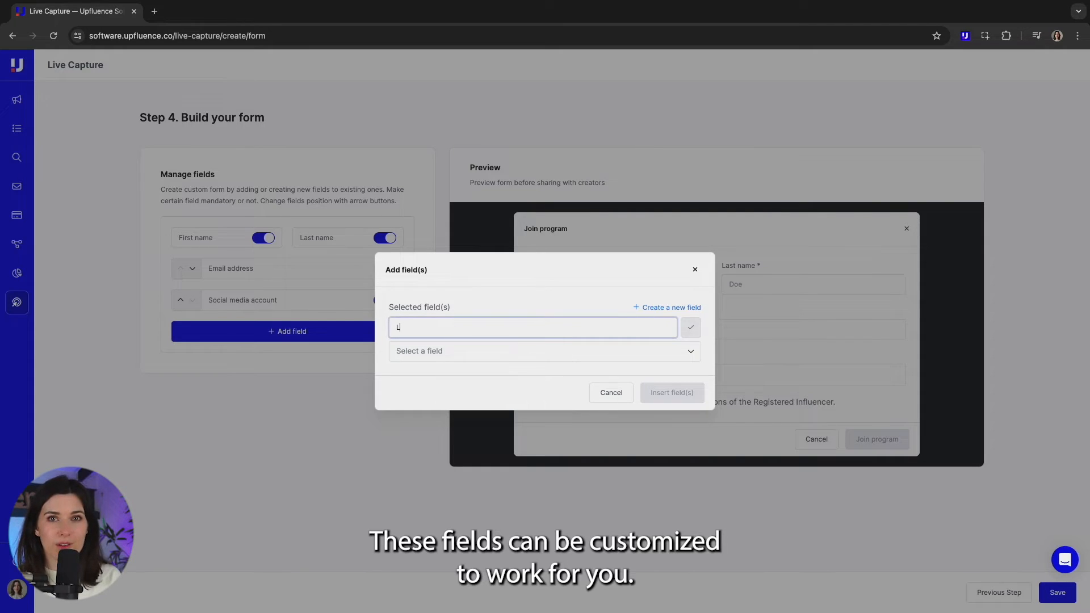
{"action": "type", "text": "Let us know your birthday"}
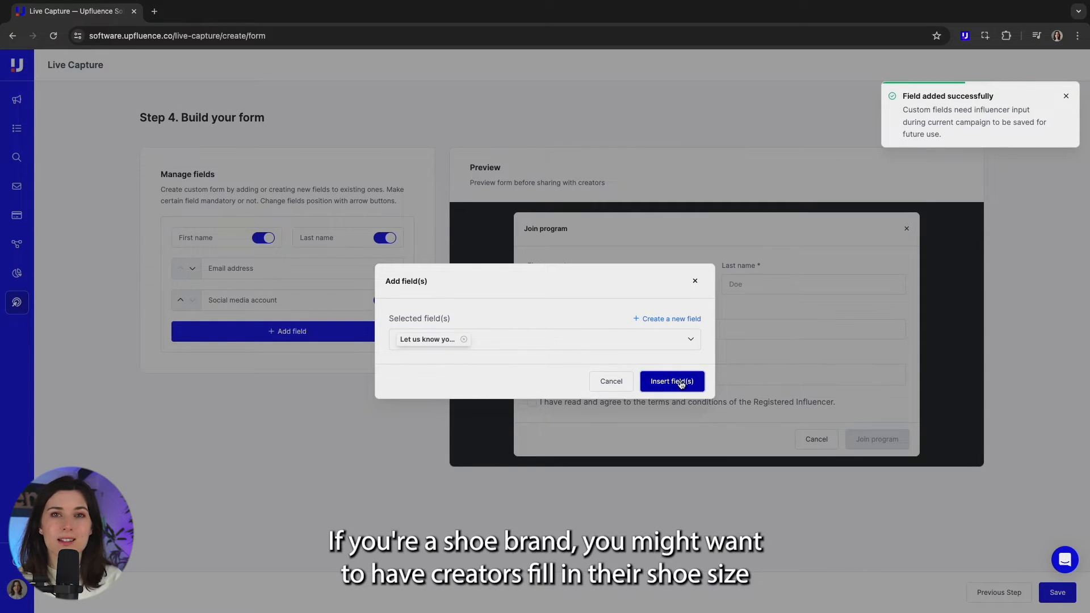
{"action": "left_click", "coordinate": [671, 382]}
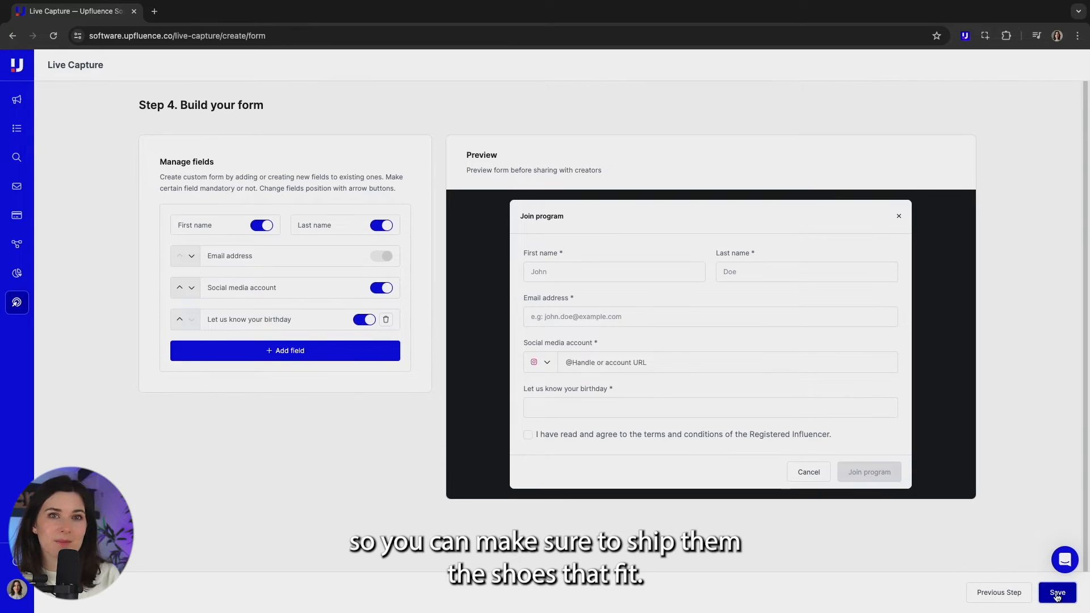
{"action": "left_click", "coordinate": [1056, 592]}
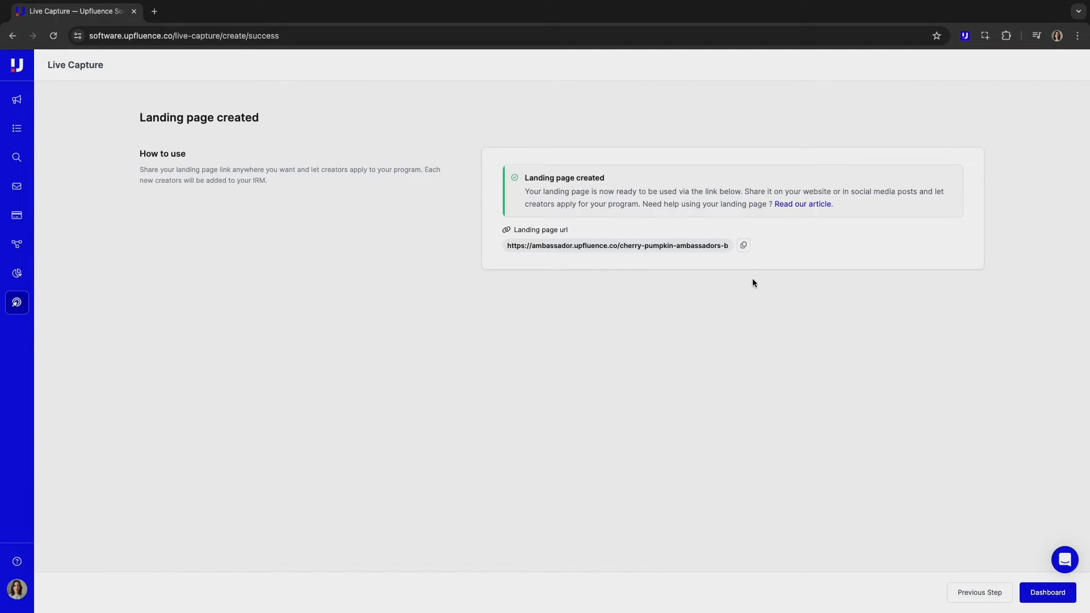
Step: Leave the Live Capture success page toward Account Settings integrations
{"action": "left_click", "coordinate": [743, 245]}
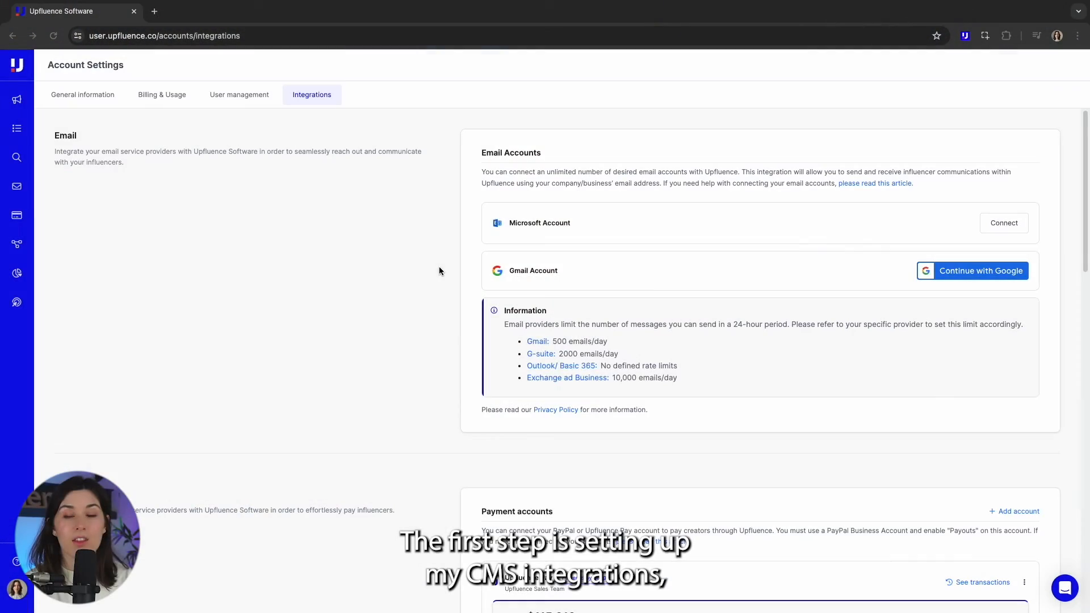
Step: View the cherry-and-pumpkin Shopify store's connection credentials under E-Commerce and close them
{"action": "scroll", "scroll_direction": "down", "scroll_amount": 3}
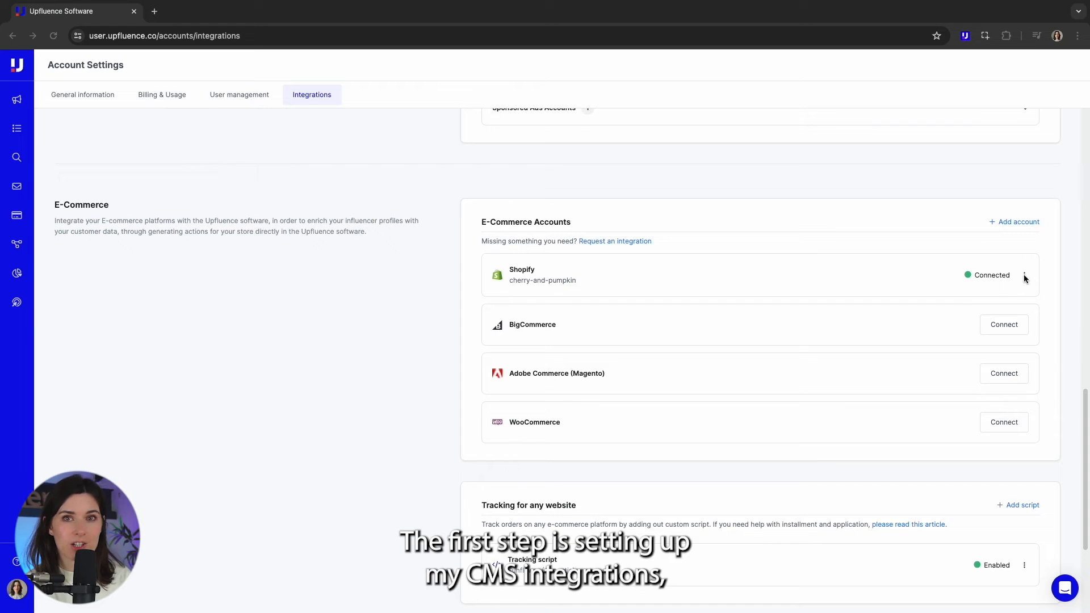
{"action": "left_click", "coordinate": [1023, 275]}
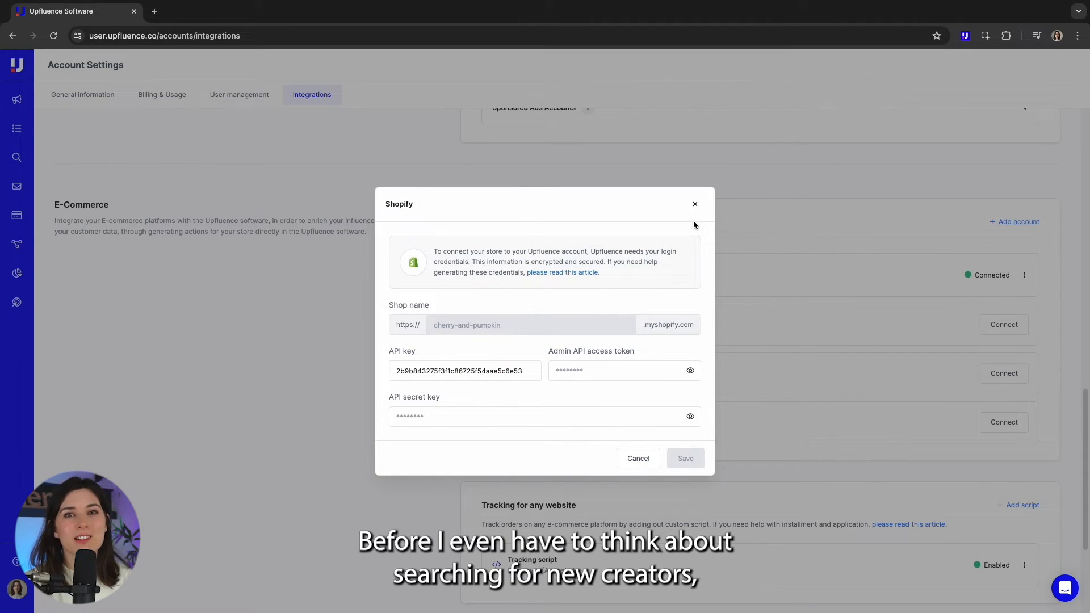
{"action": "left_click", "coordinate": [694, 203]}
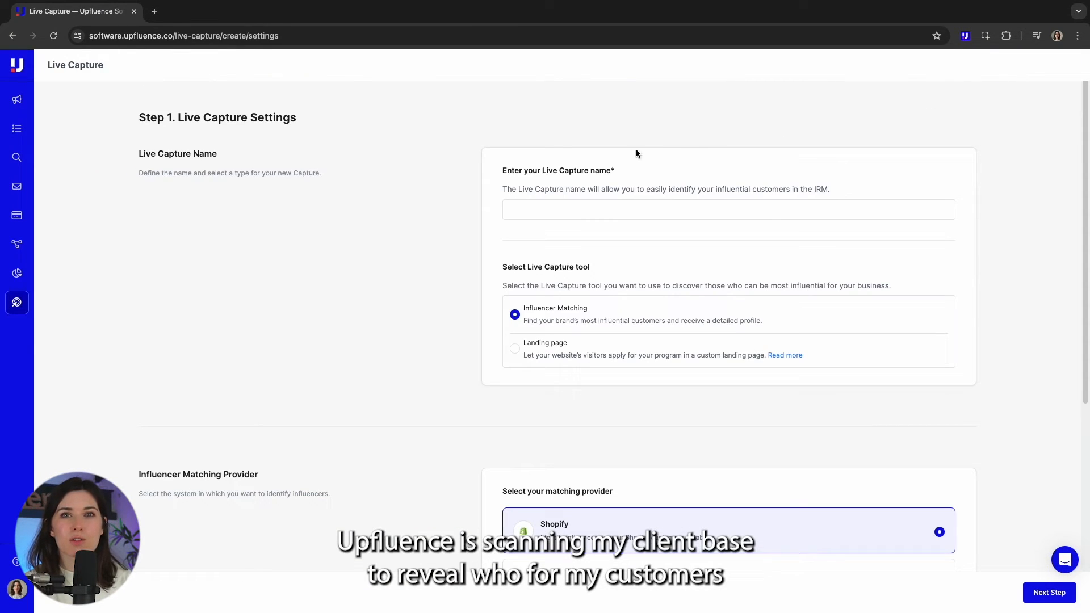
Step: Name the capture 'US Shopify Store', pick the cherry-and-pumpkin store and enable retroactive analysis
{"action": "type", "text": "US Shopify Store"}
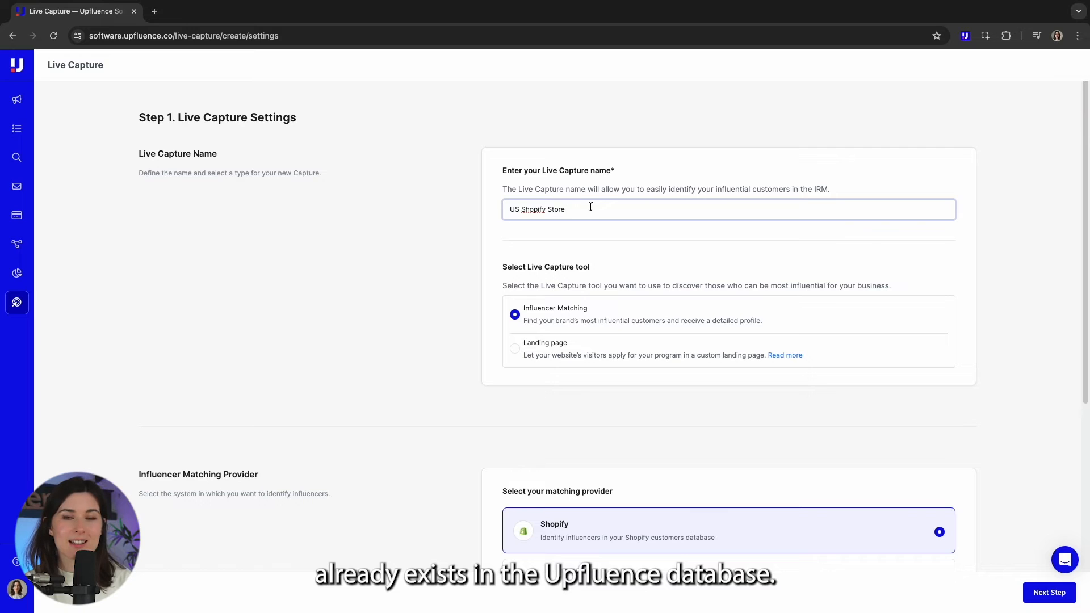
{"action": "scroll", "scroll_direction": "down", "scroll_amount": 3}
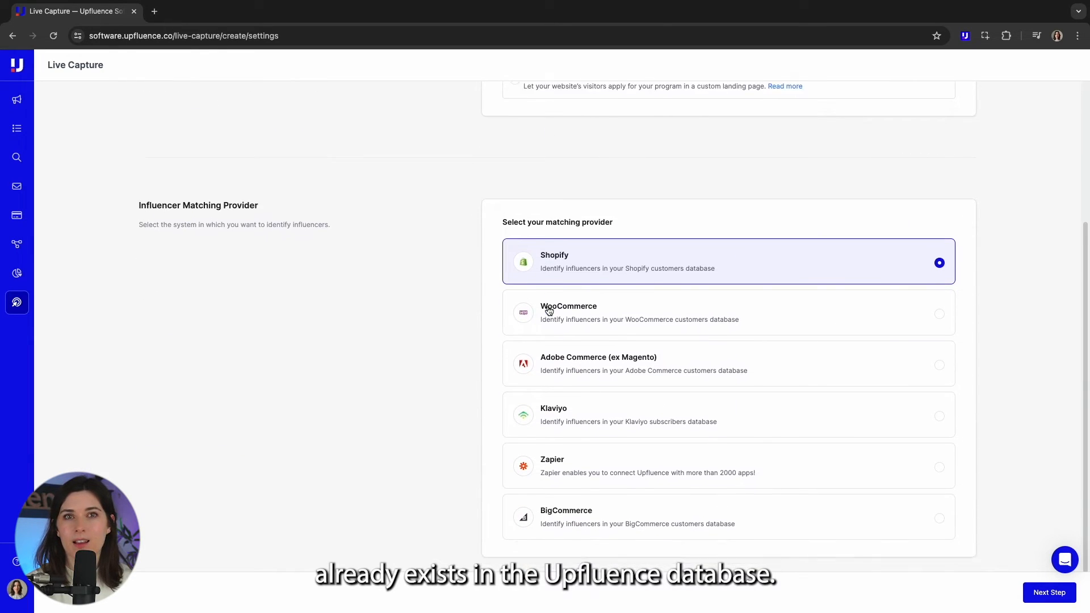
{"action": "left_click", "coordinate": [1049, 593]}
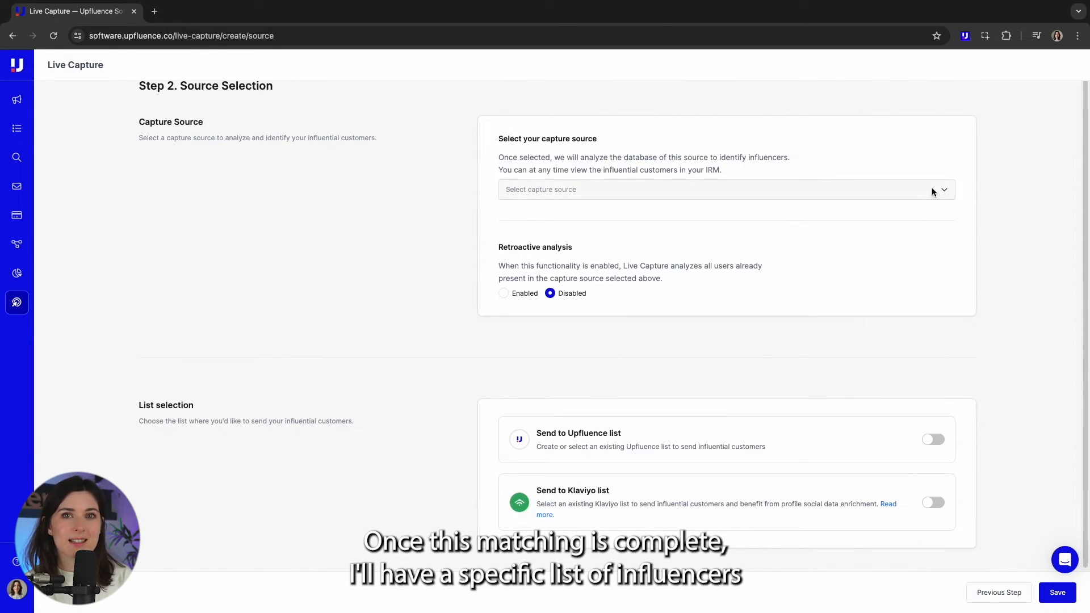
{"action": "left_click", "coordinate": [725, 190]}
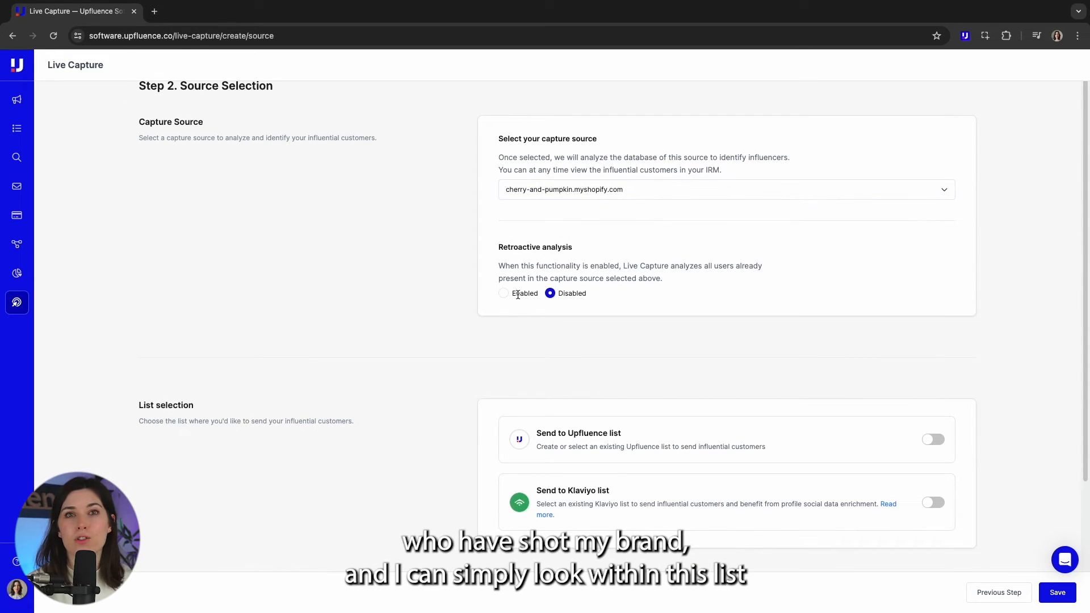
{"action": "left_click", "coordinate": [503, 293]}
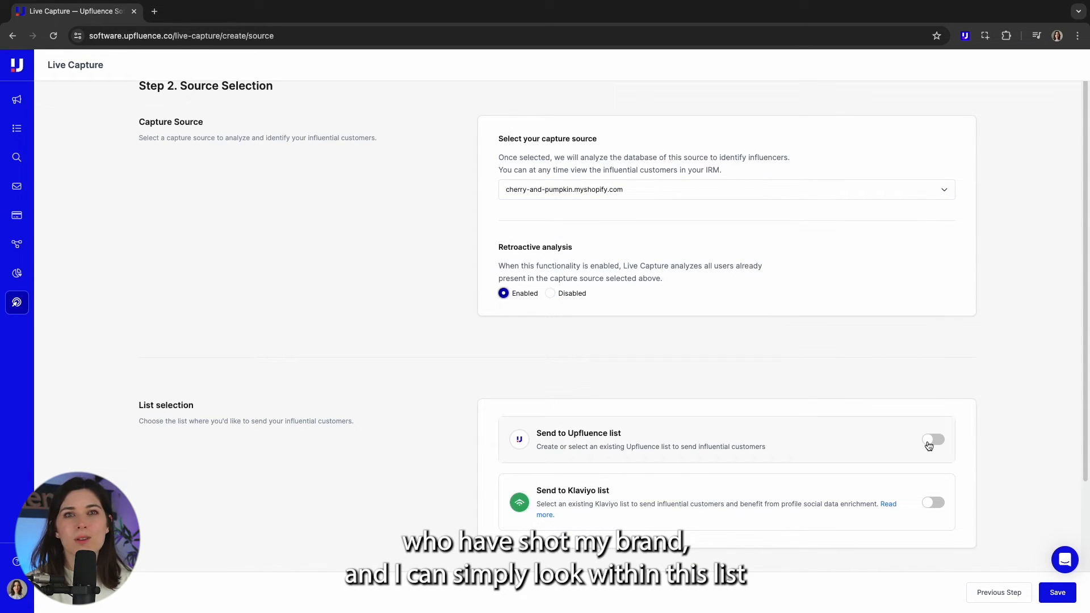
Step: Send matched customers to a new 'US Shopify Store' creators list and save the capture
{"action": "left_click", "coordinate": [933, 439]}
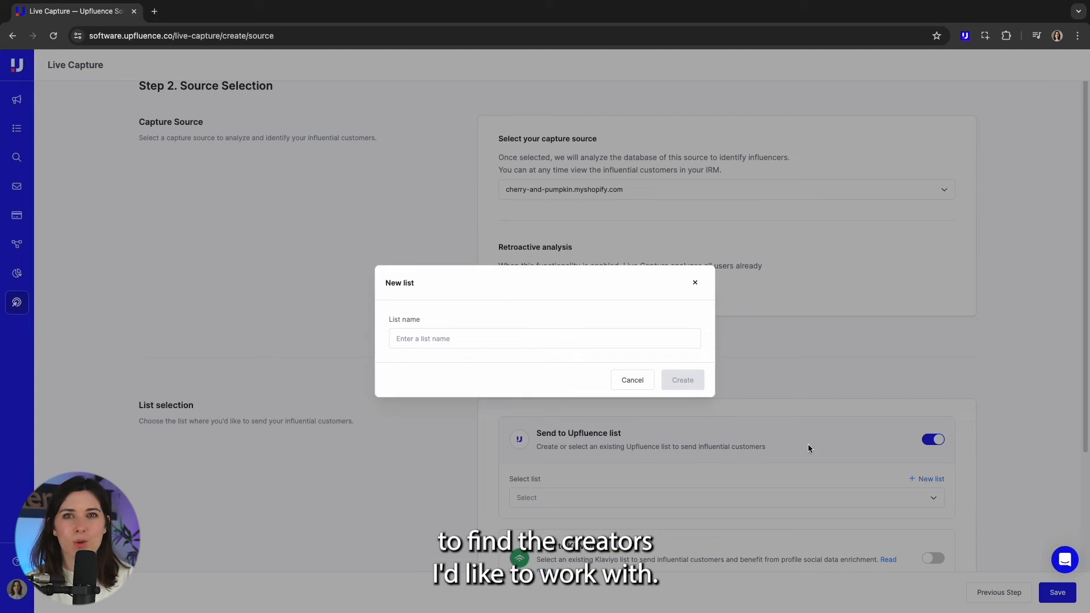
{"action": "type", "text": "US Shopify Store"}
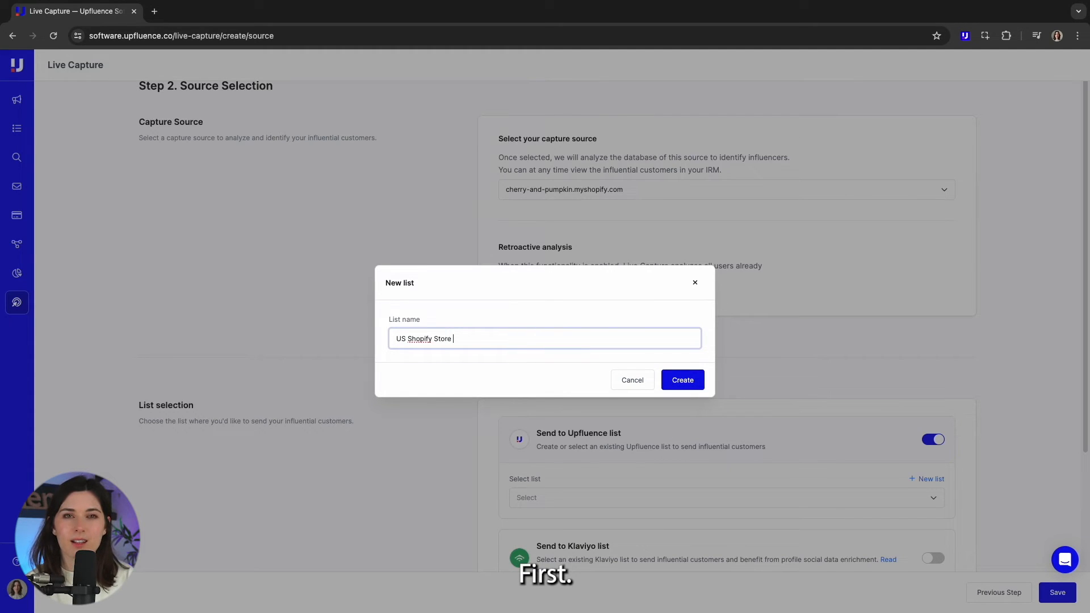
{"action": "left_click", "coordinate": [683, 379]}
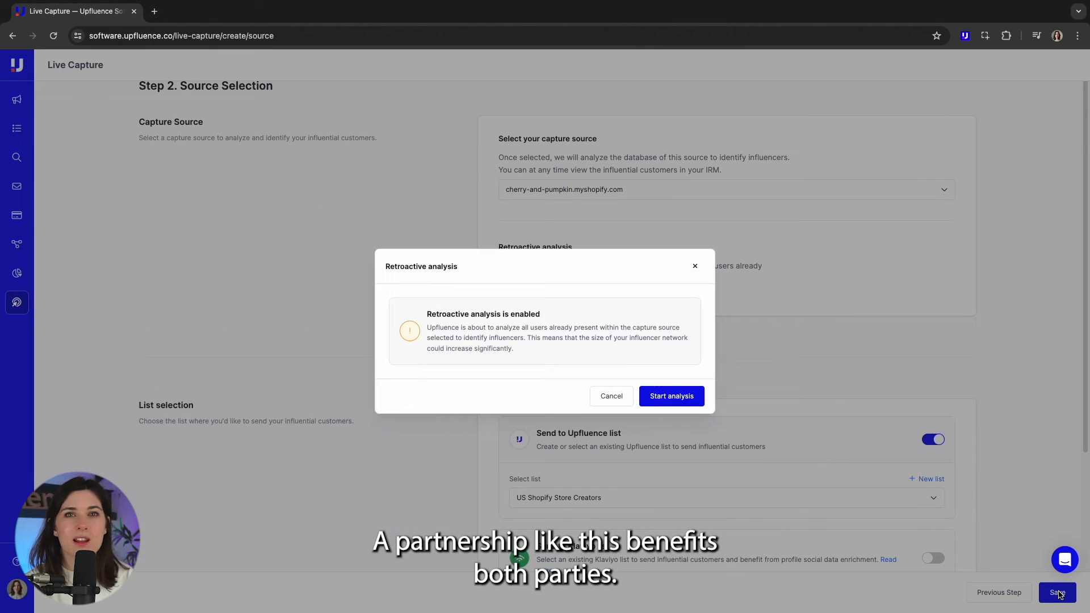
{"action": "left_click", "coordinate": [670, 395]}
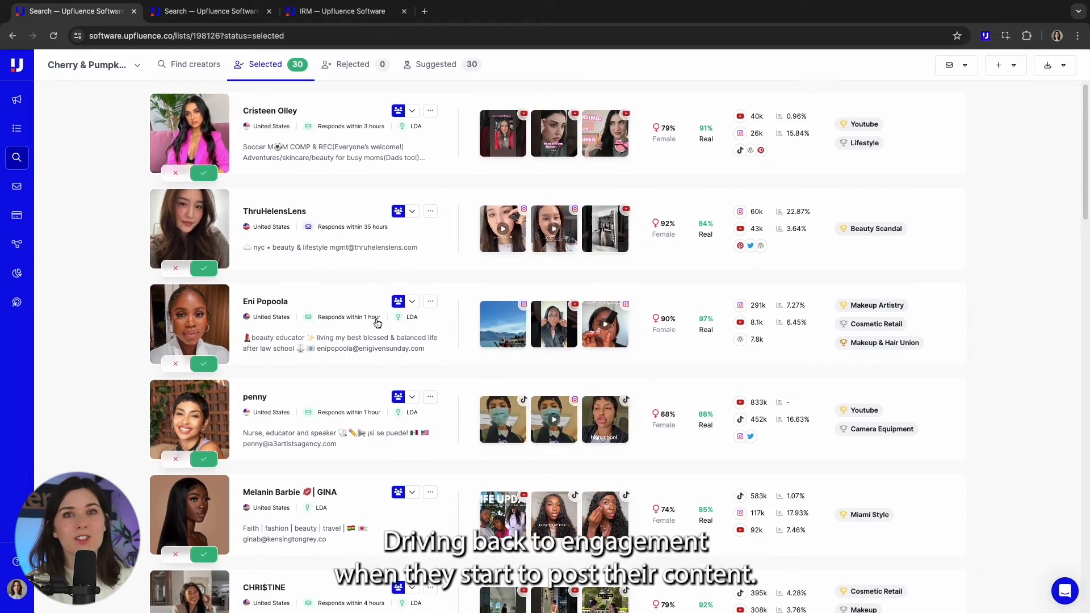
{"action": "scroll", "scroll_direction": "down", "scroll_amount": 3}
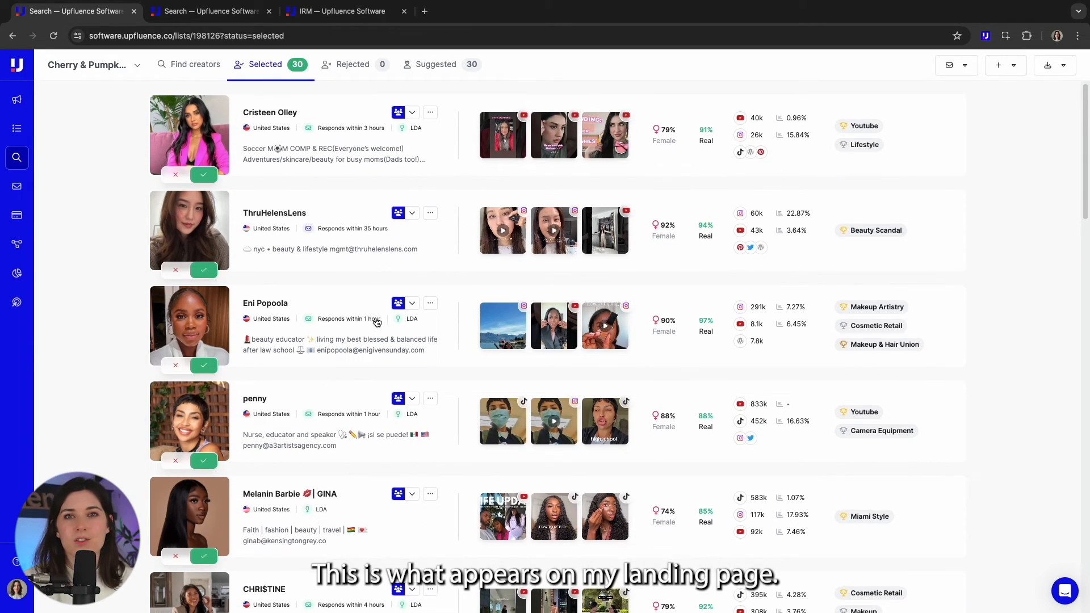
{"action": "scroll", "scroll_direction": "down", "scroll_amount": 3}
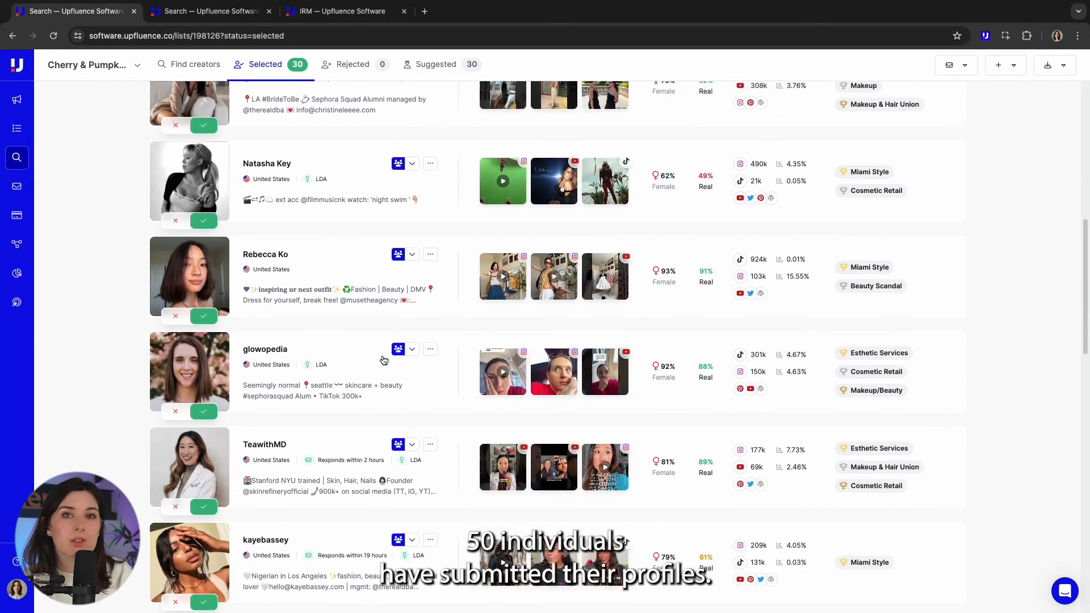
{"action": "scroll", "scroll_direction": "down", "scroll_amount": 3}
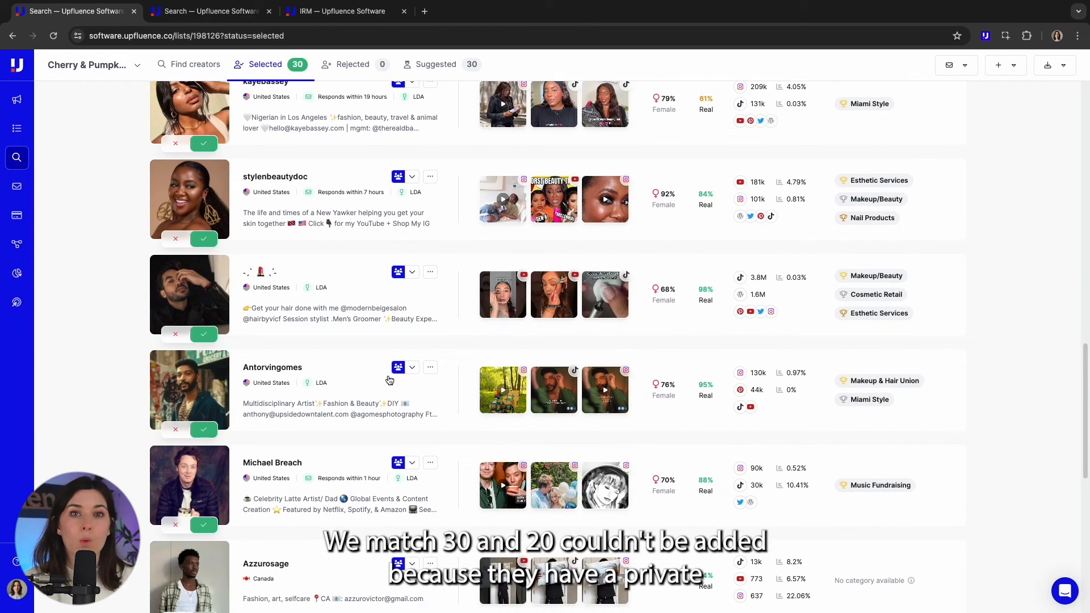
{"action": "scroll", "scroll_direction": "down", "scroll_amount": 3}
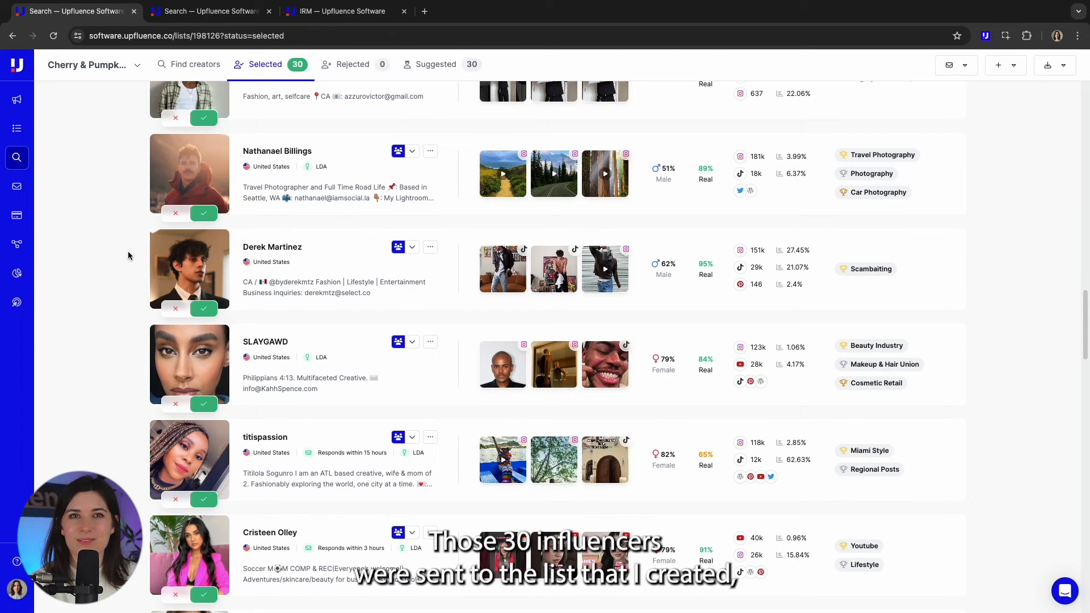
{"action": "mouse_move", "coordinate": [15, 130]}
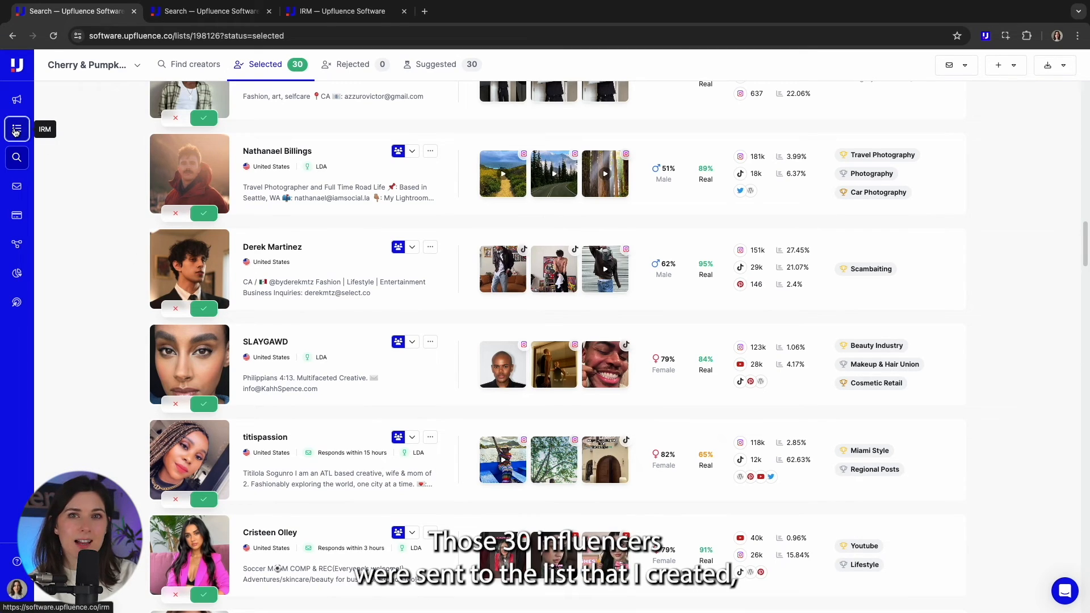
Step: In IRM, filter Instagram followers from 5000 sorted 9–0
{"action": "left_click", "coordinate": [17, 130]}
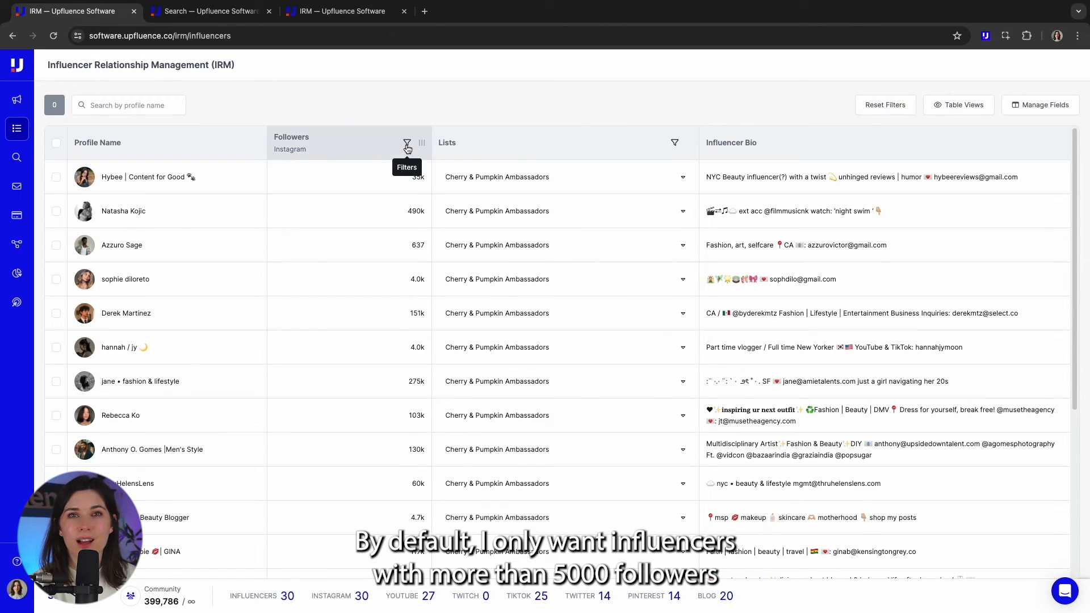
{"action": "left_click", "coordinate": [407, 143]}
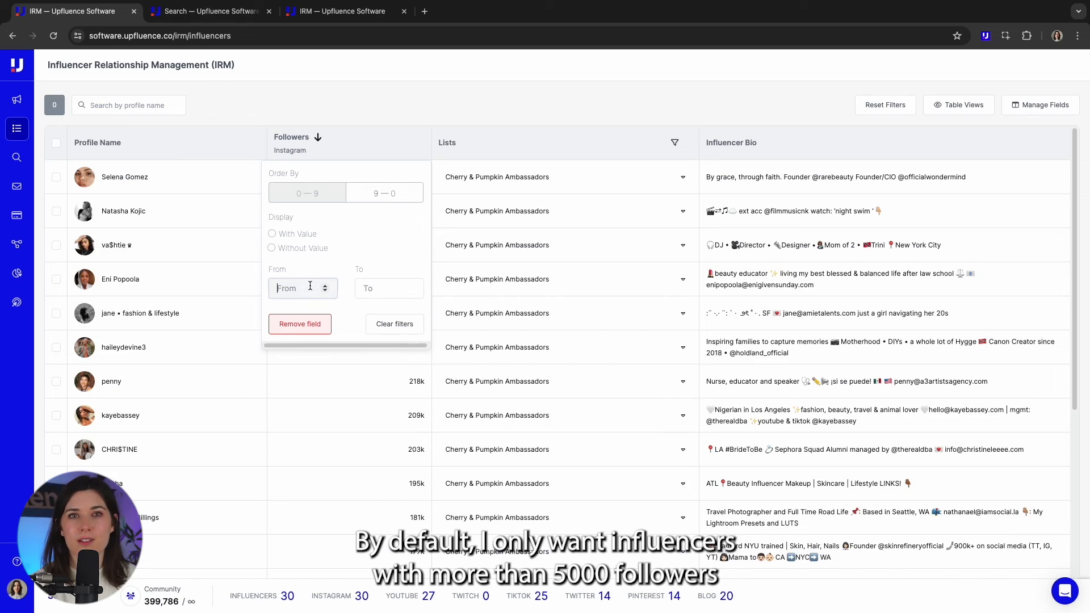
{"action": "type", "text": "5000"}
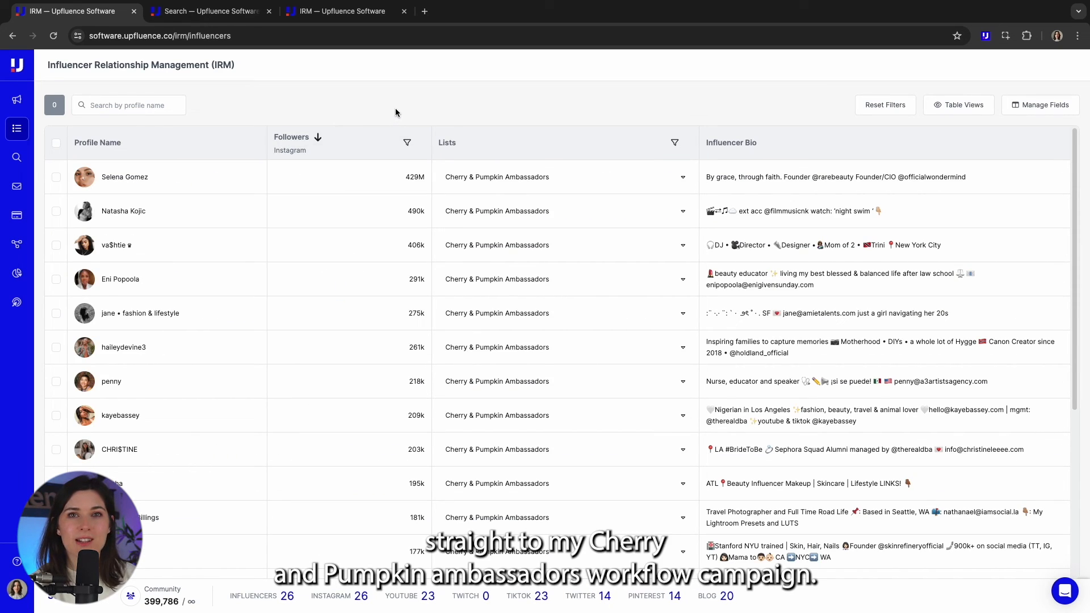
{"action": "mouse_move", "coordinate": [379, 416]}
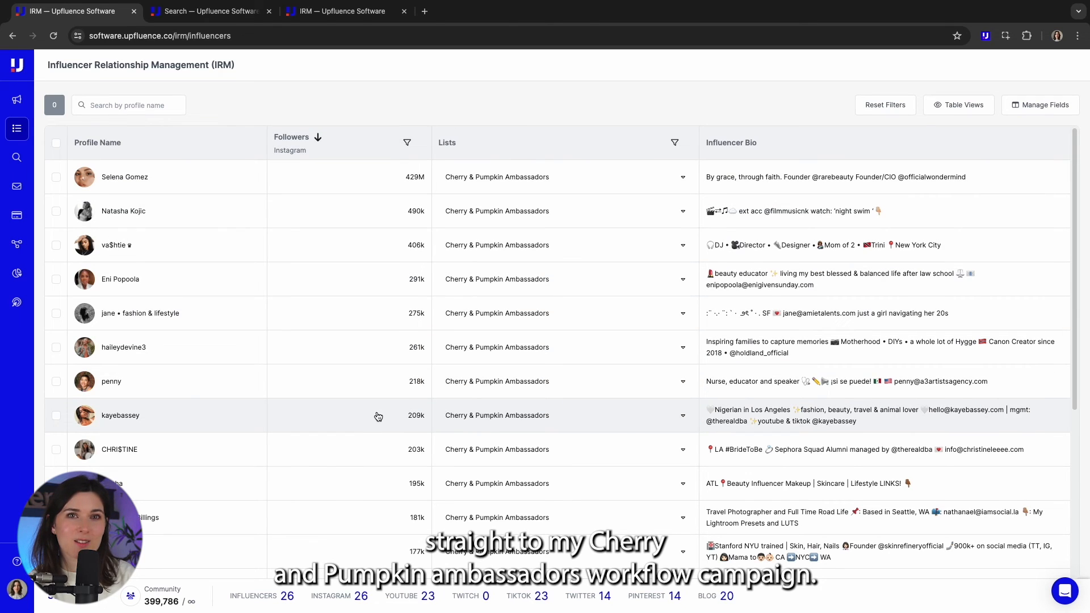
{"action": "left_click", "coordinate": [1064, 590]}
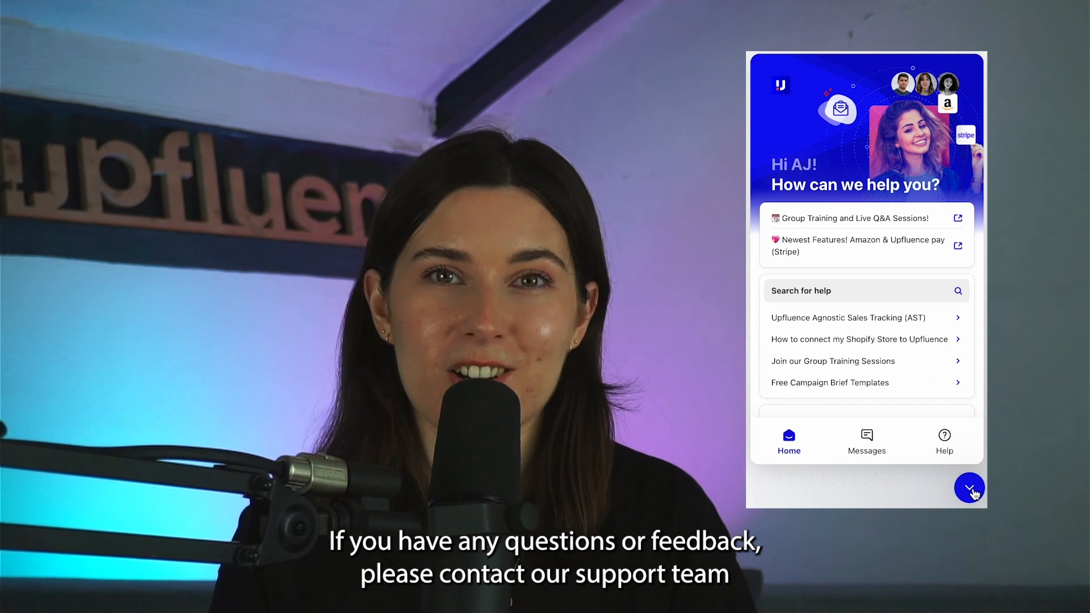